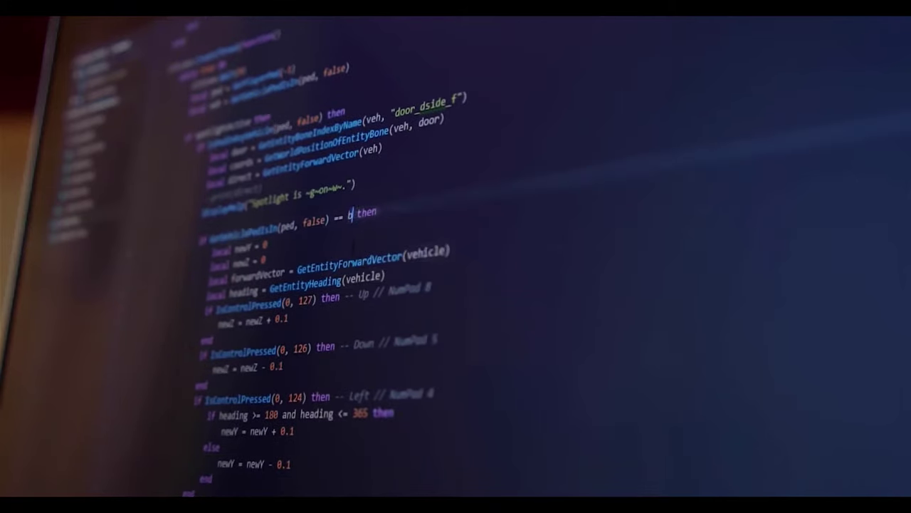
type("veh")
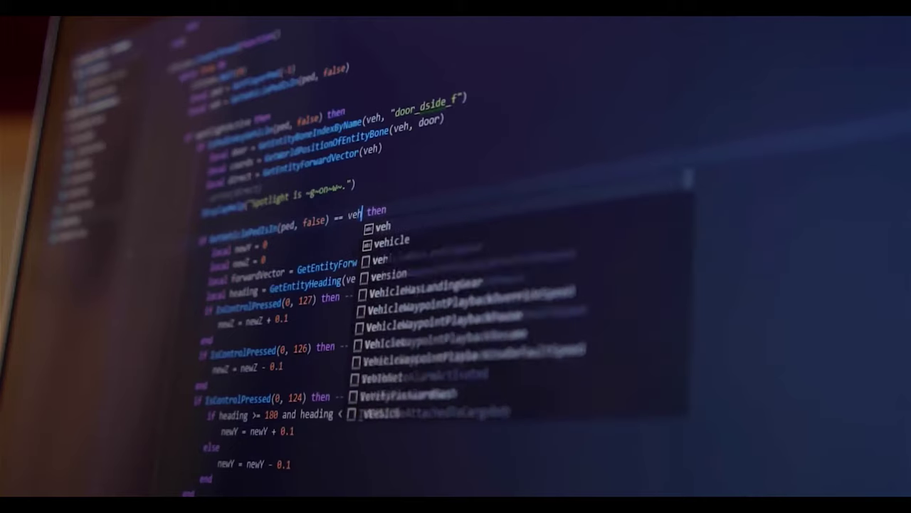